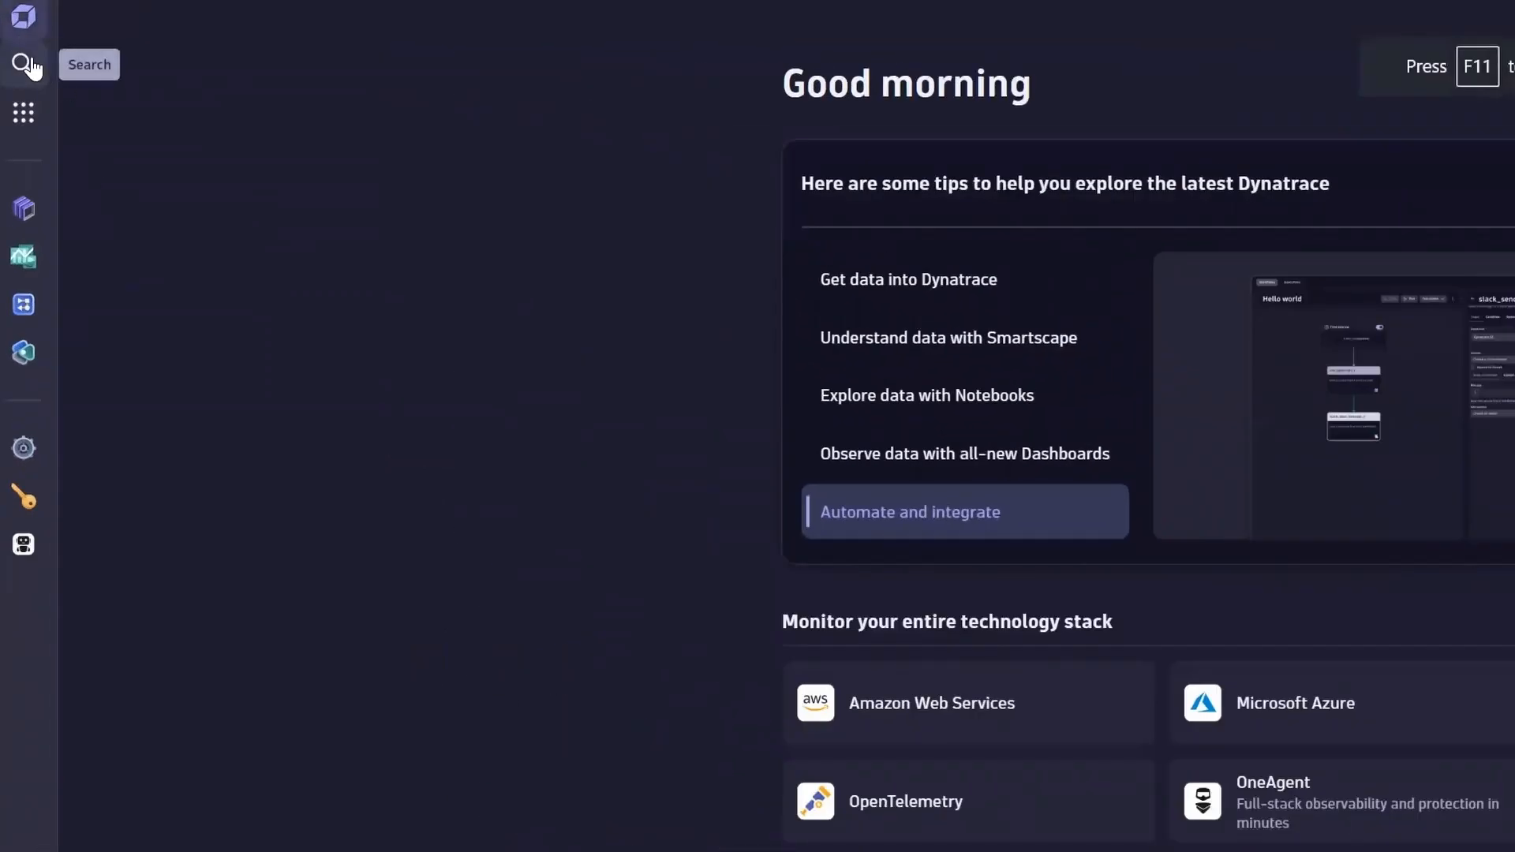
- Search Dynatrace for 'api' to reach the environment API reference
{"action": "left_click", "coordinate": [23, 61]}
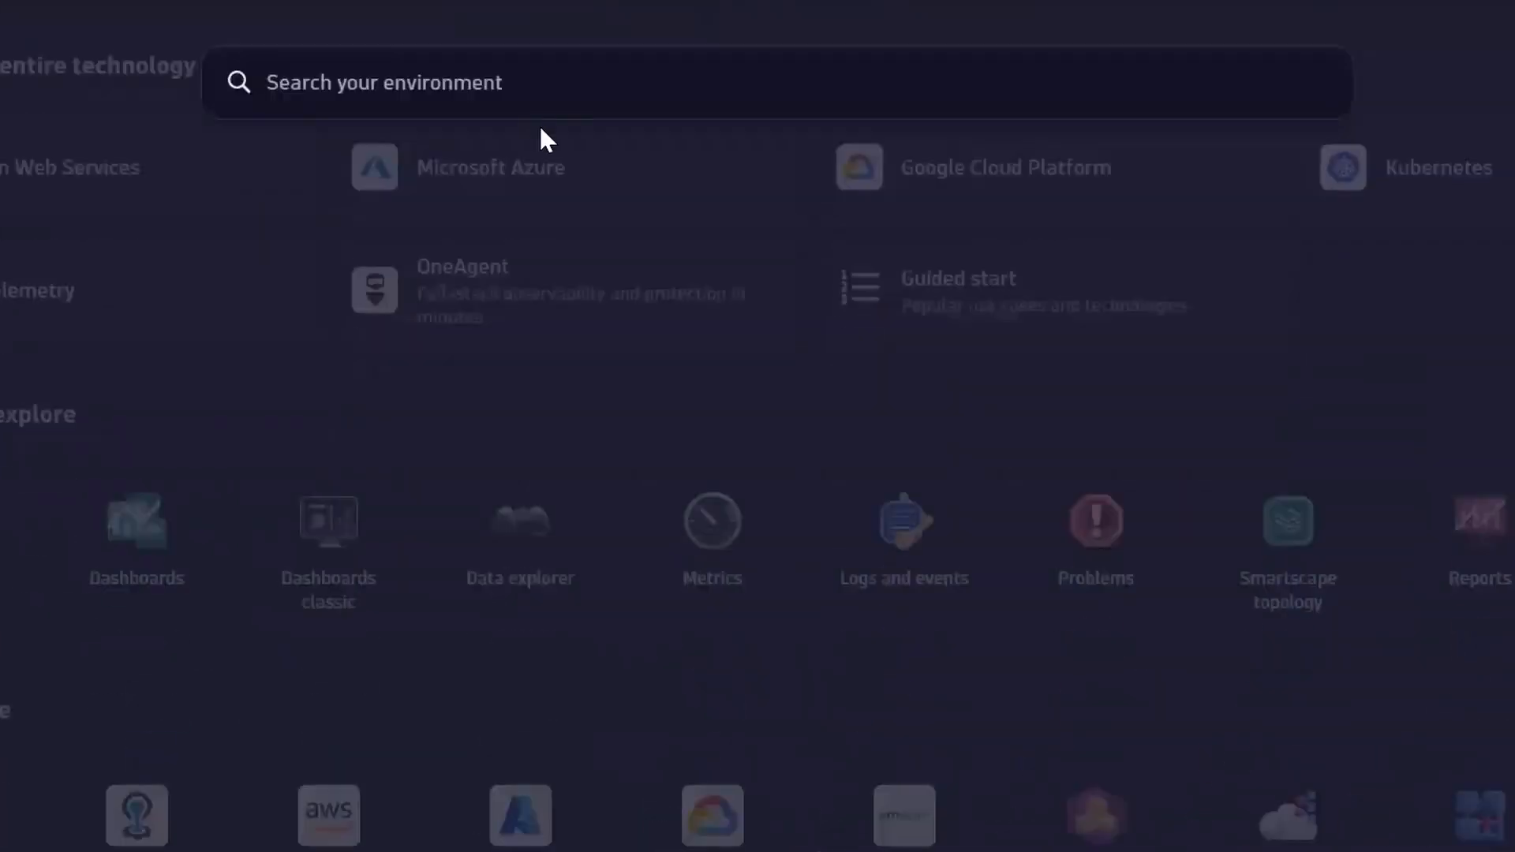
{"action": "type", "text": "api"}
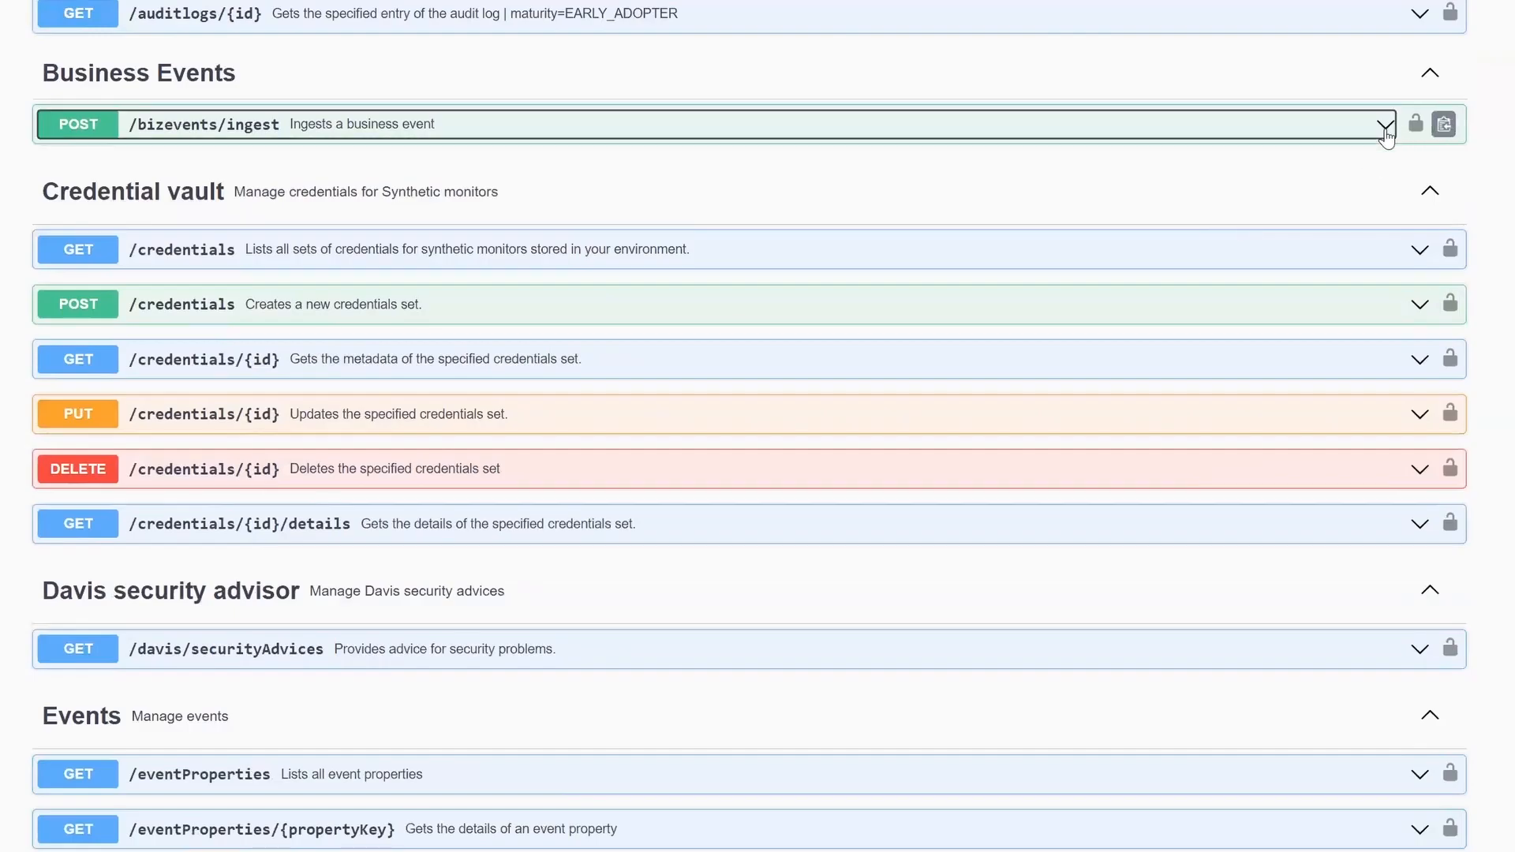
- Expand POST /bizevents/ingest and highlight its required storage:events:write scope
{"action": "left_click", "coordinate": [754, 124]}
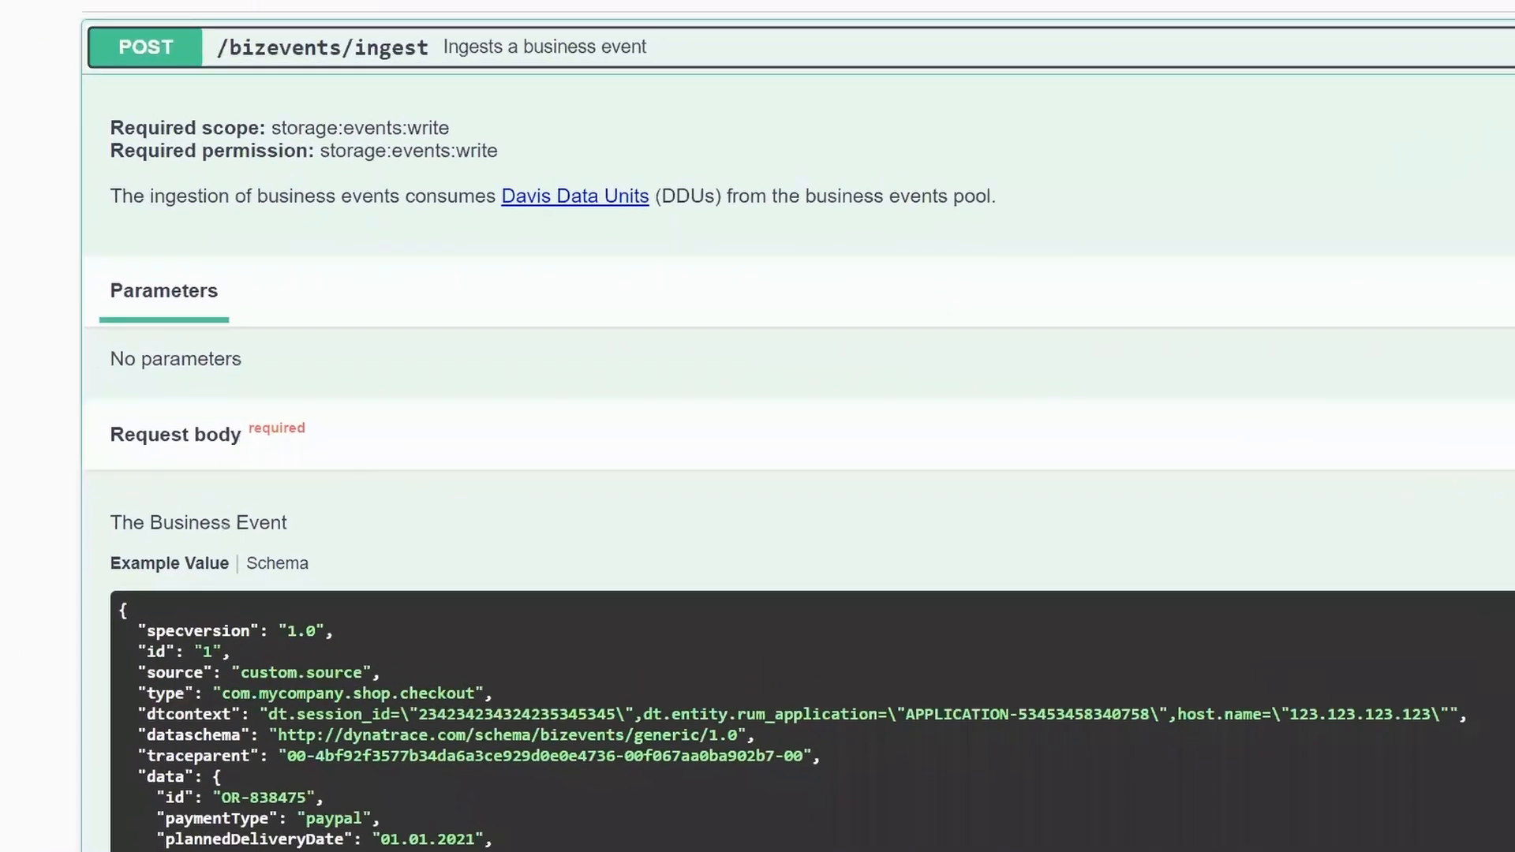
{"action": "mouse_move", "coordinate": [464, 135]}
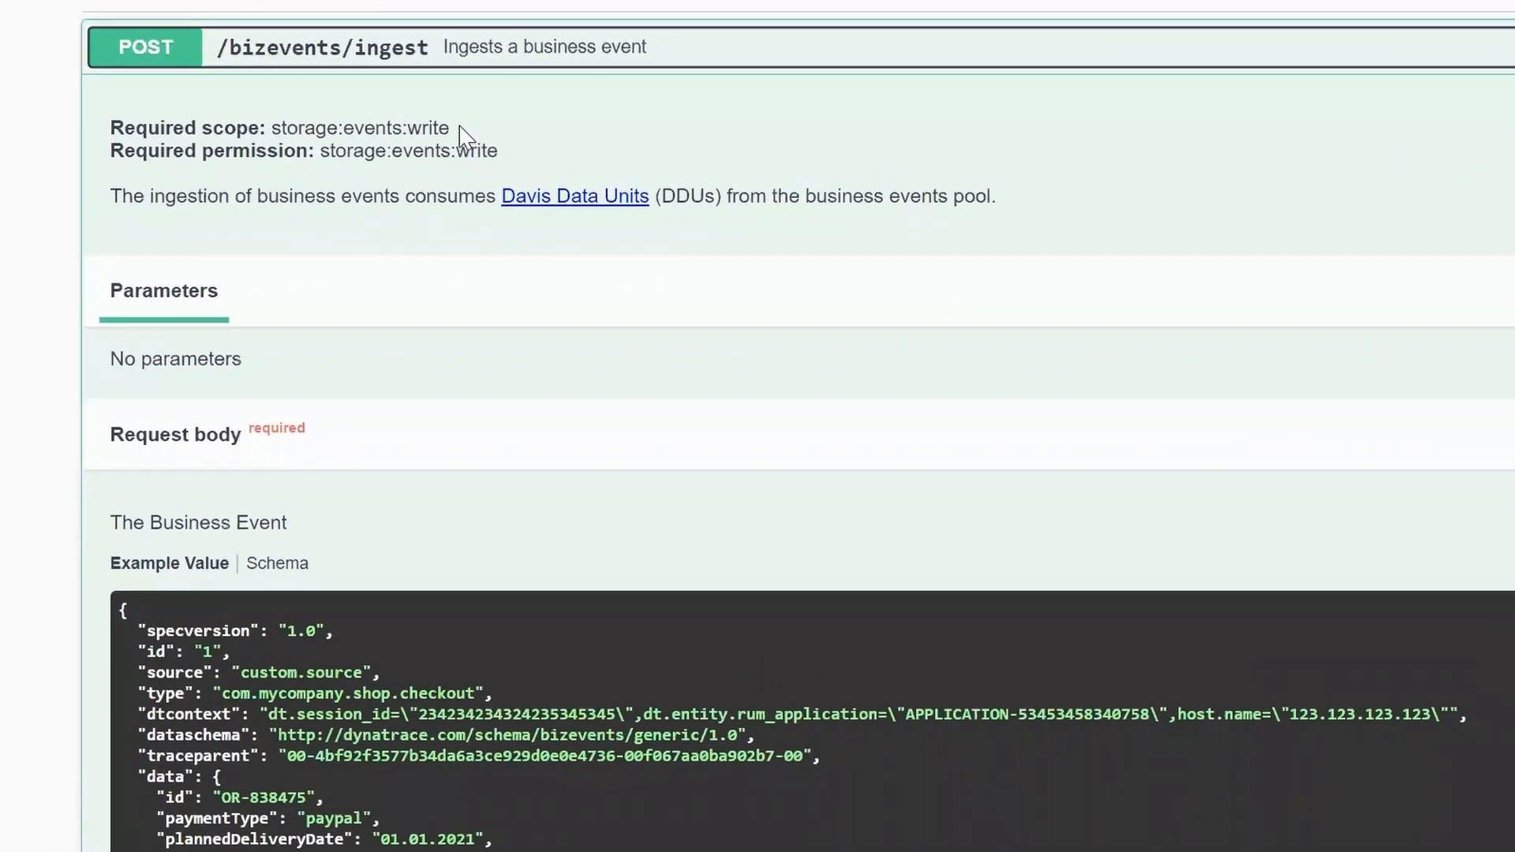
{"action": "left_click_drag", "start_coordinate": [276, 128], "coordinate": [447, 128]}
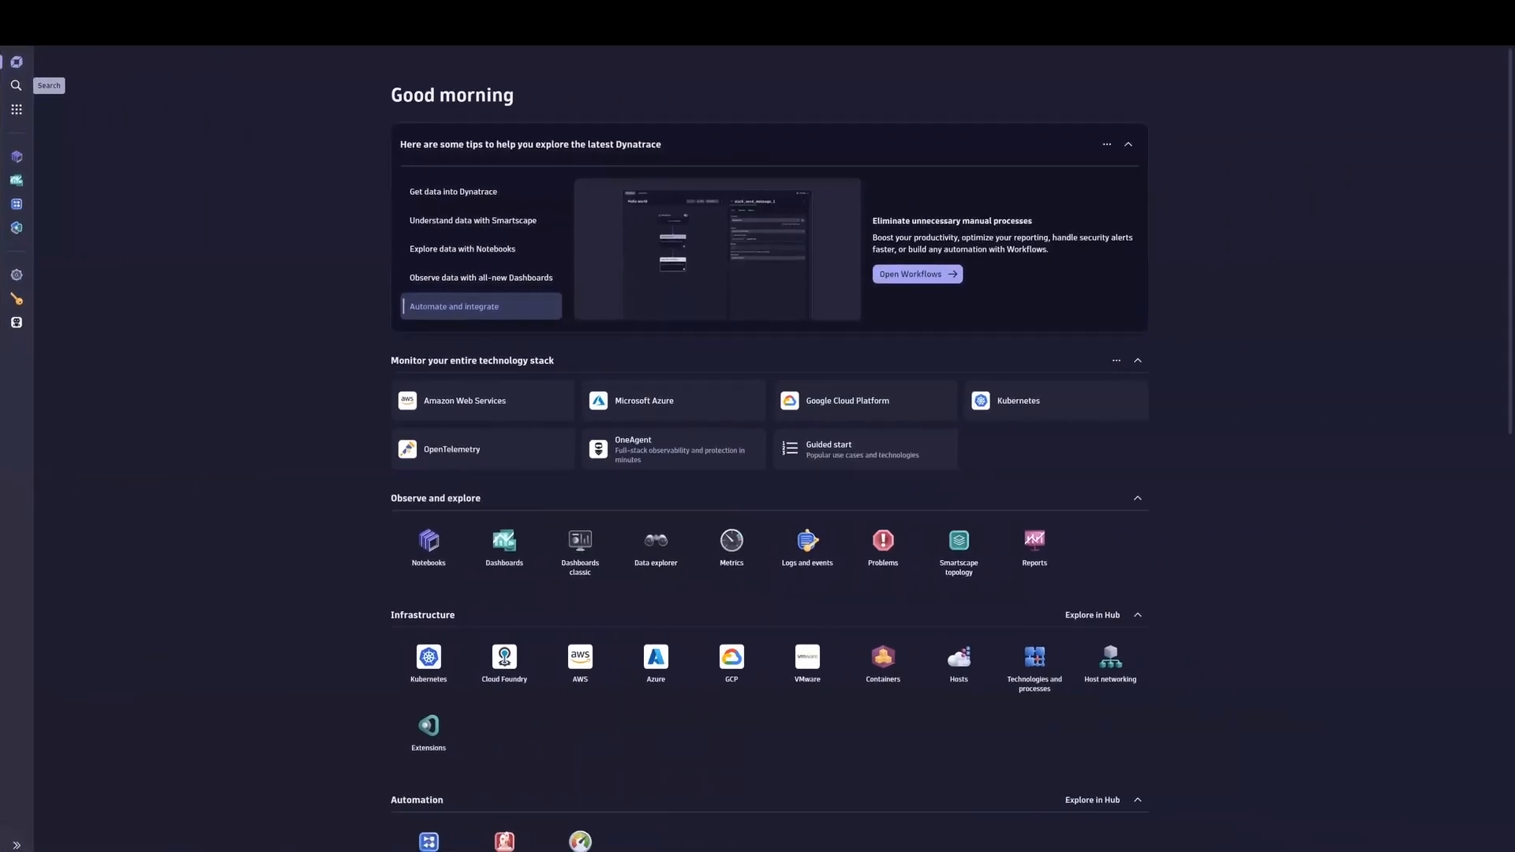
- Go to Account Management from the user avatar menu
{"action": "scroll", "scroll_direction": "down", "scroll_amount": 3}
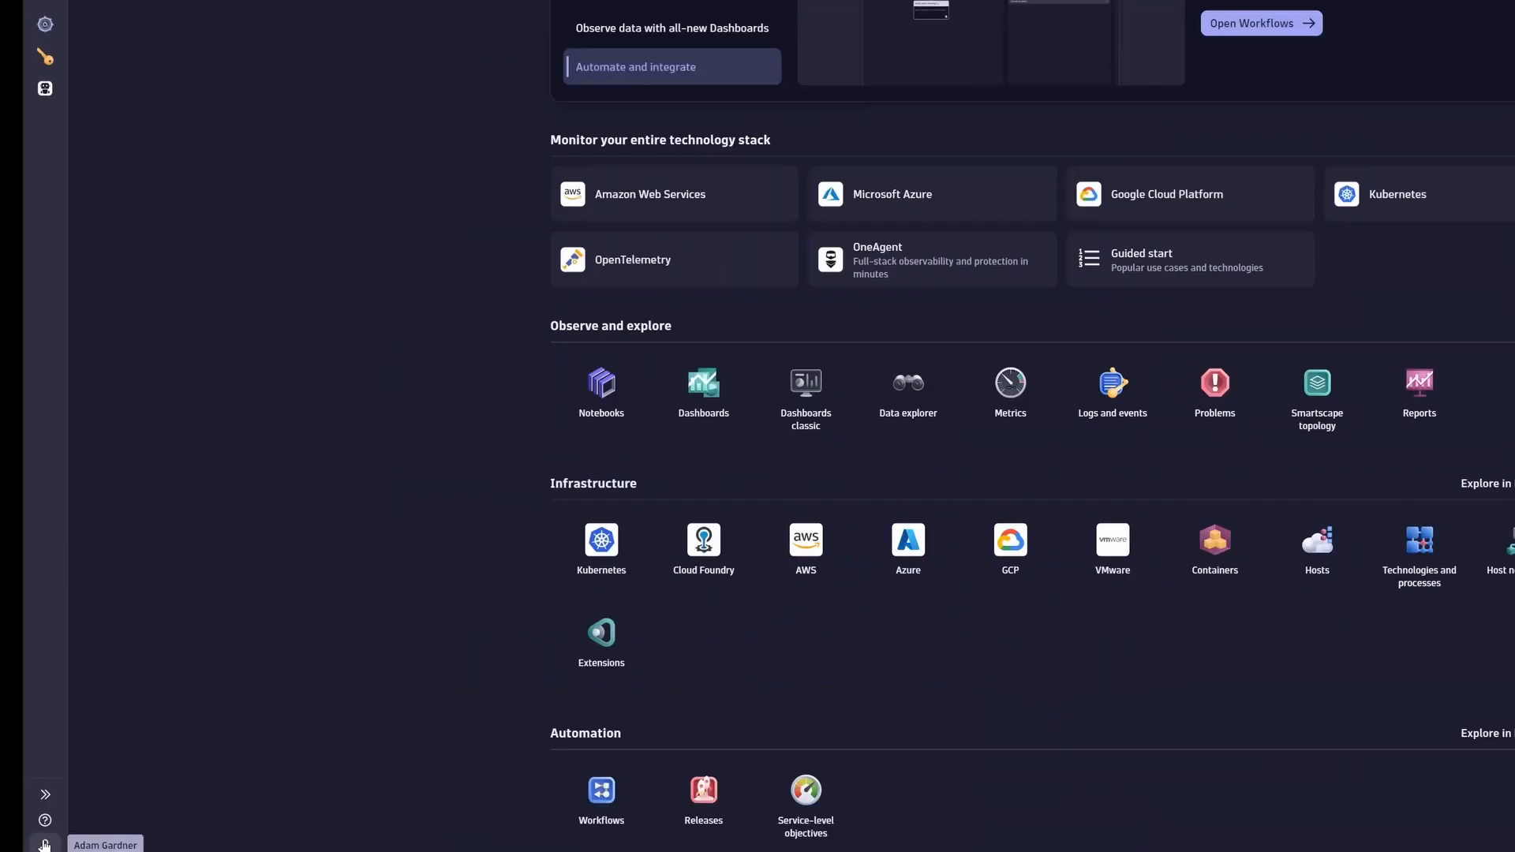
{"action": "left_click", "coordinate": [43, 844]}
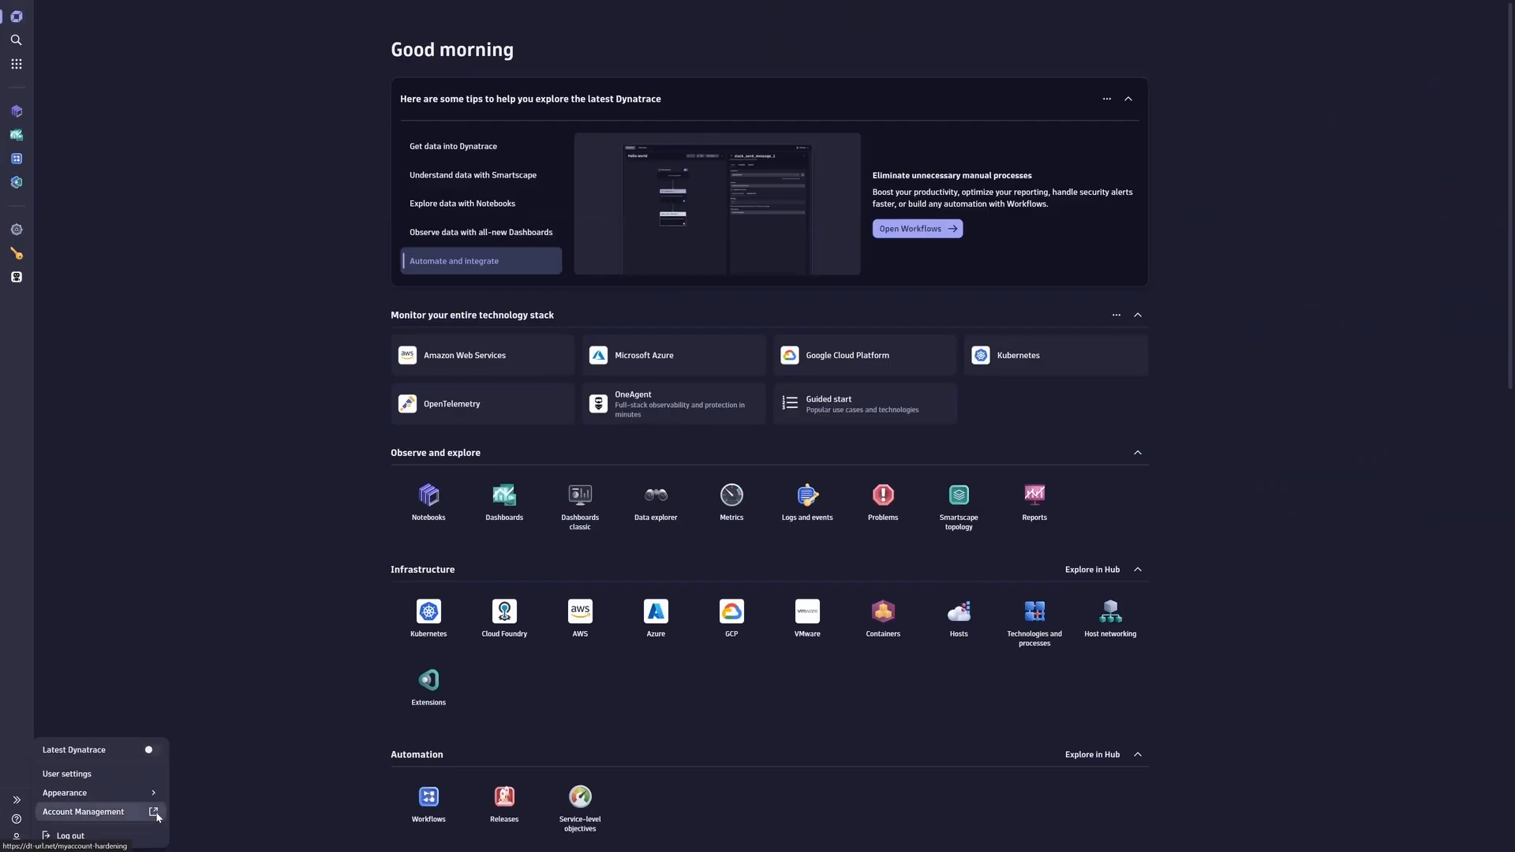
{"action": "left_click", "coordinate": [82, 813]}
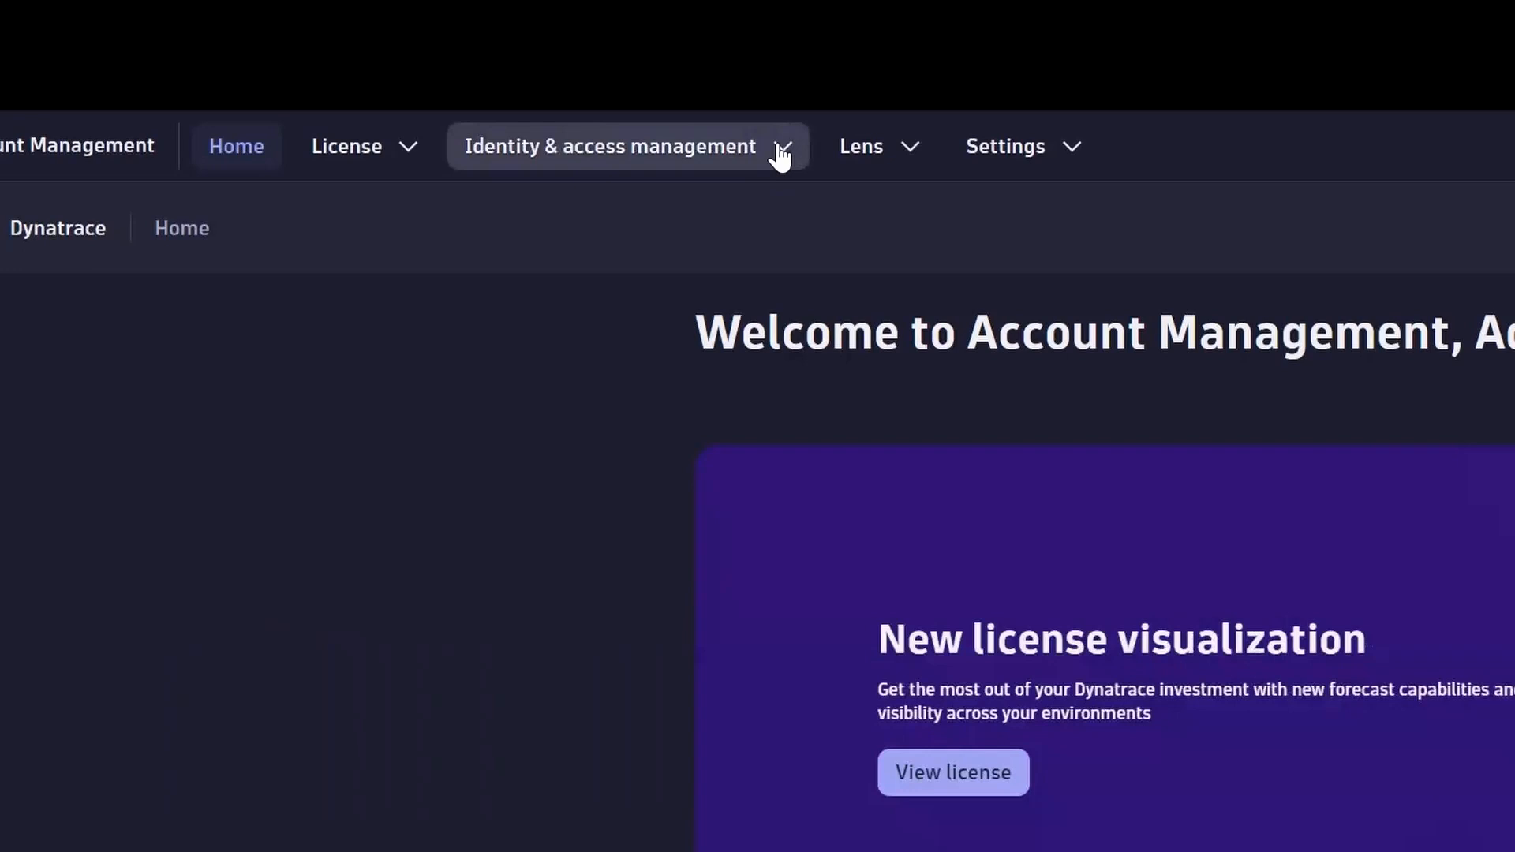
- Start a new client from Identity & access management > OAuth clients
{"action": "left_click", "coordinate": [611, 146]}
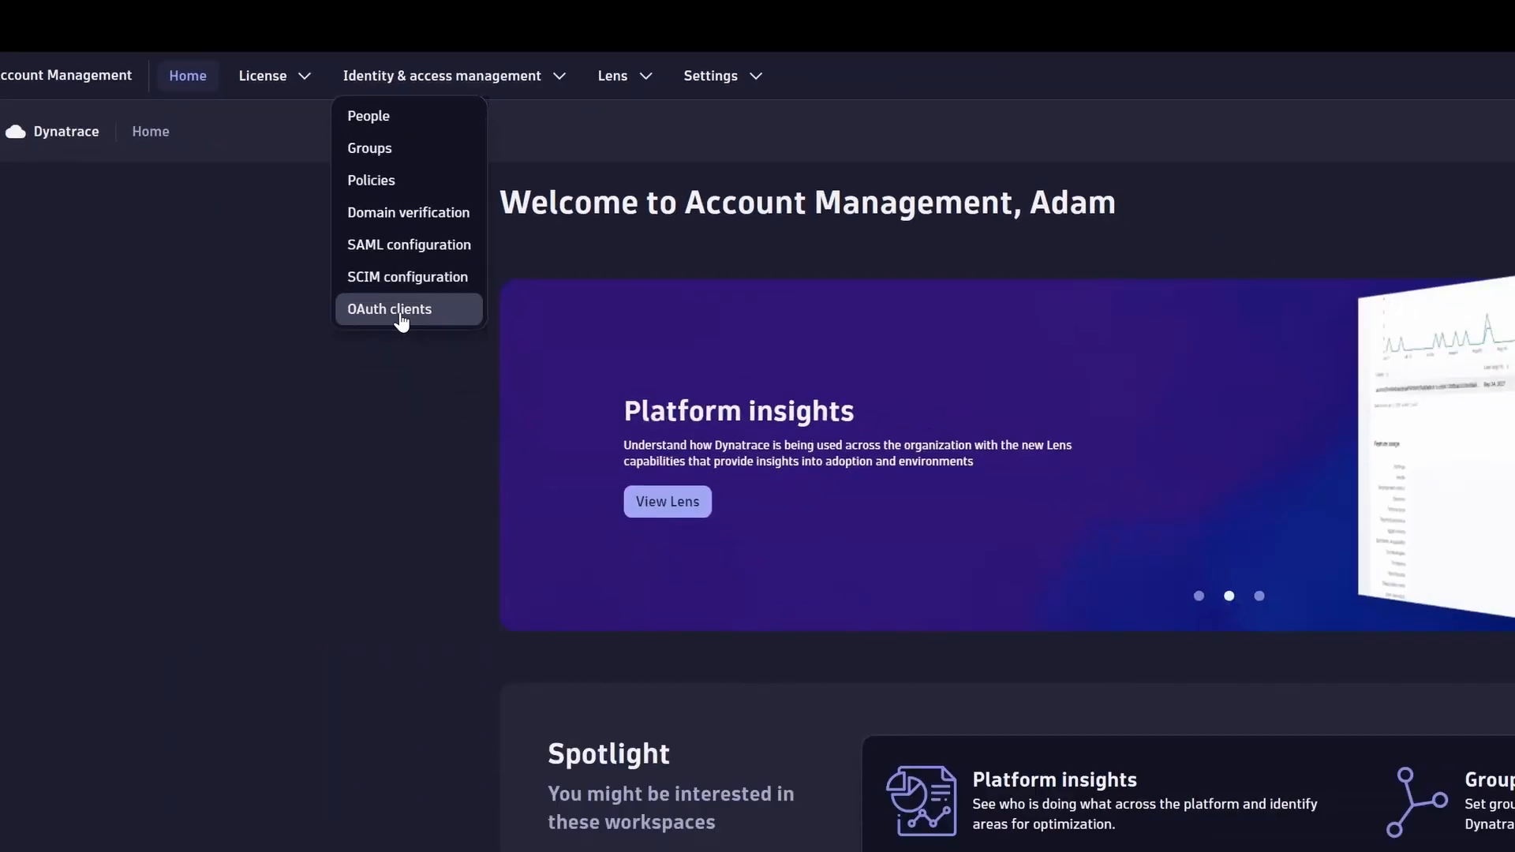
{"action": "left_click", "coordinate": [389, 310]}
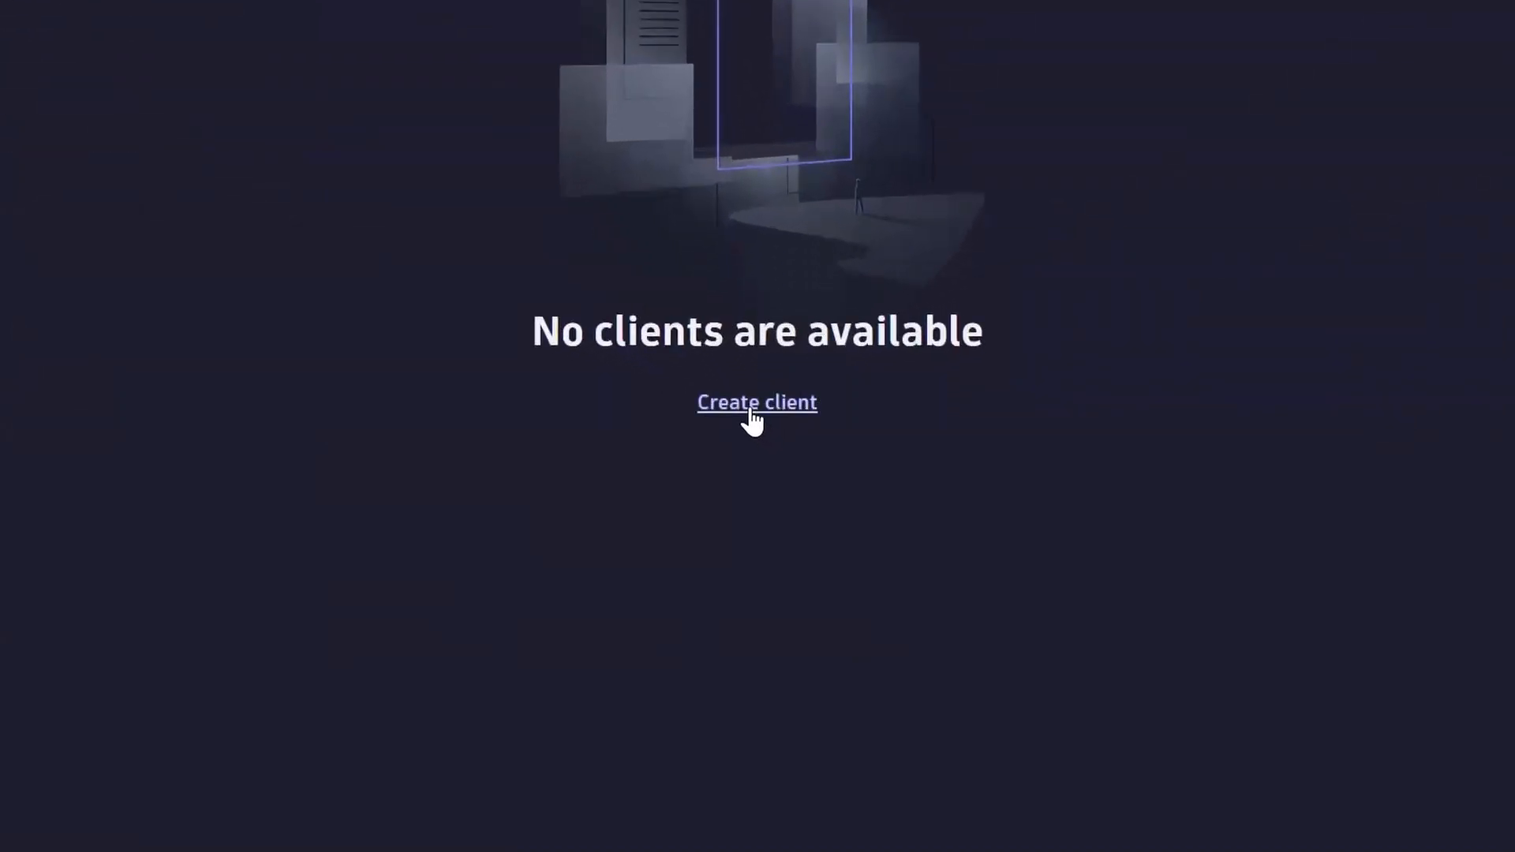
{"action": "left_click", "coordinate": [757, 402]}
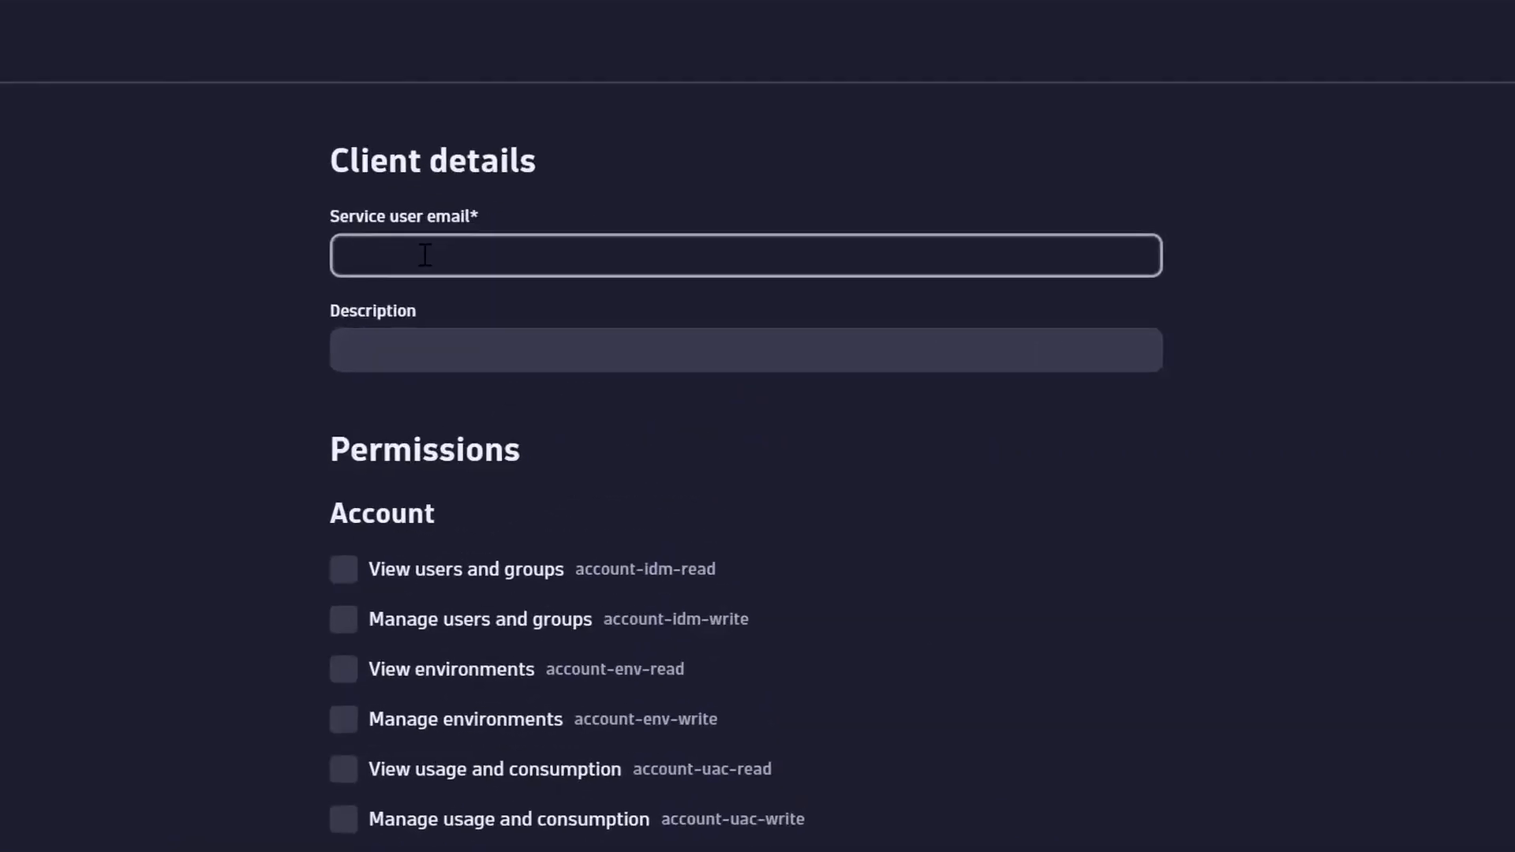
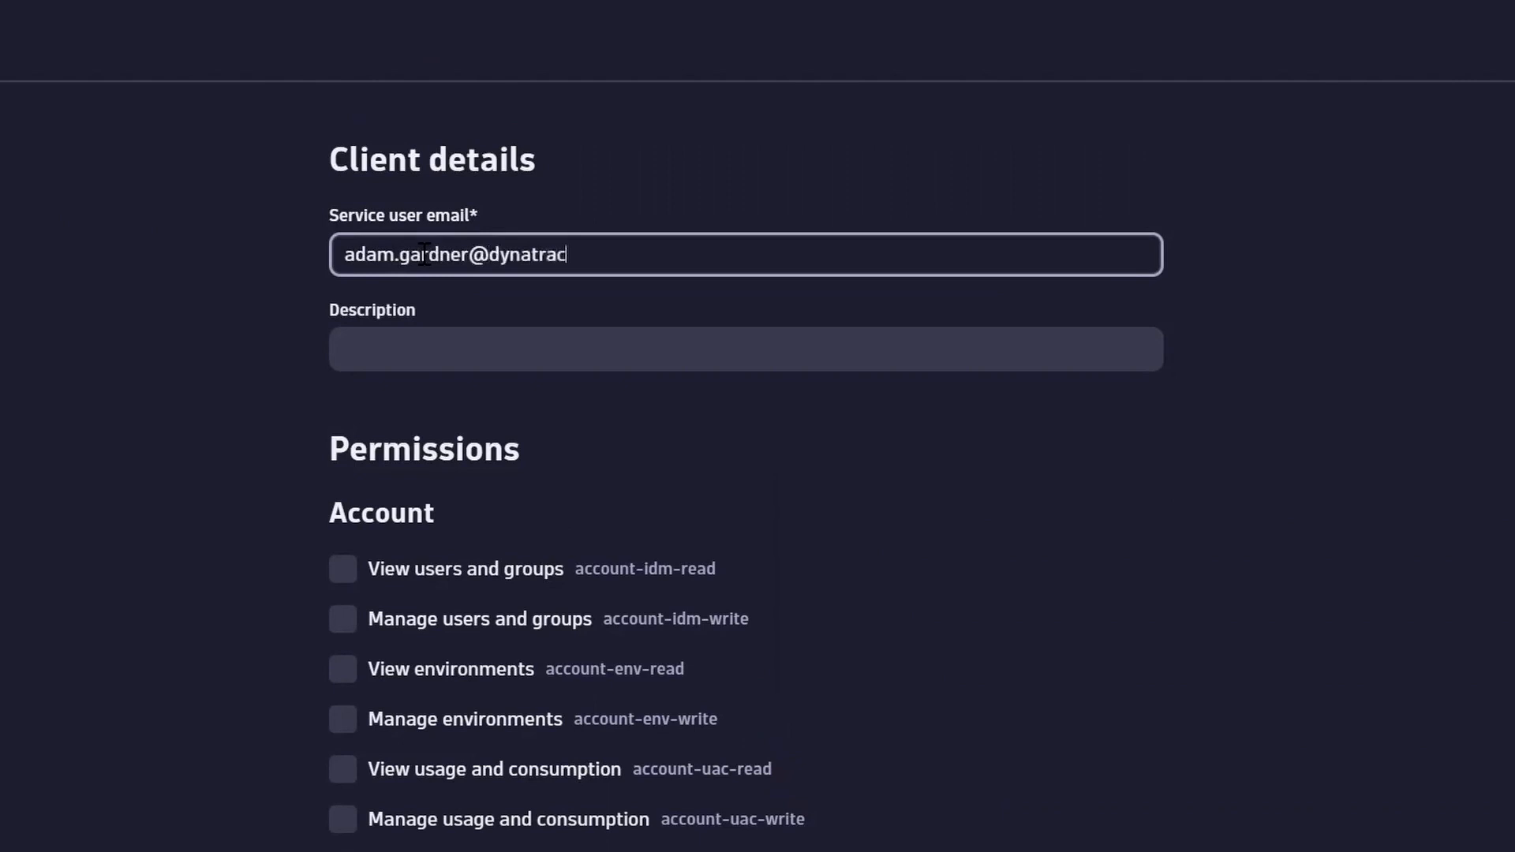
{"action": "type", "text": "bizevent"}
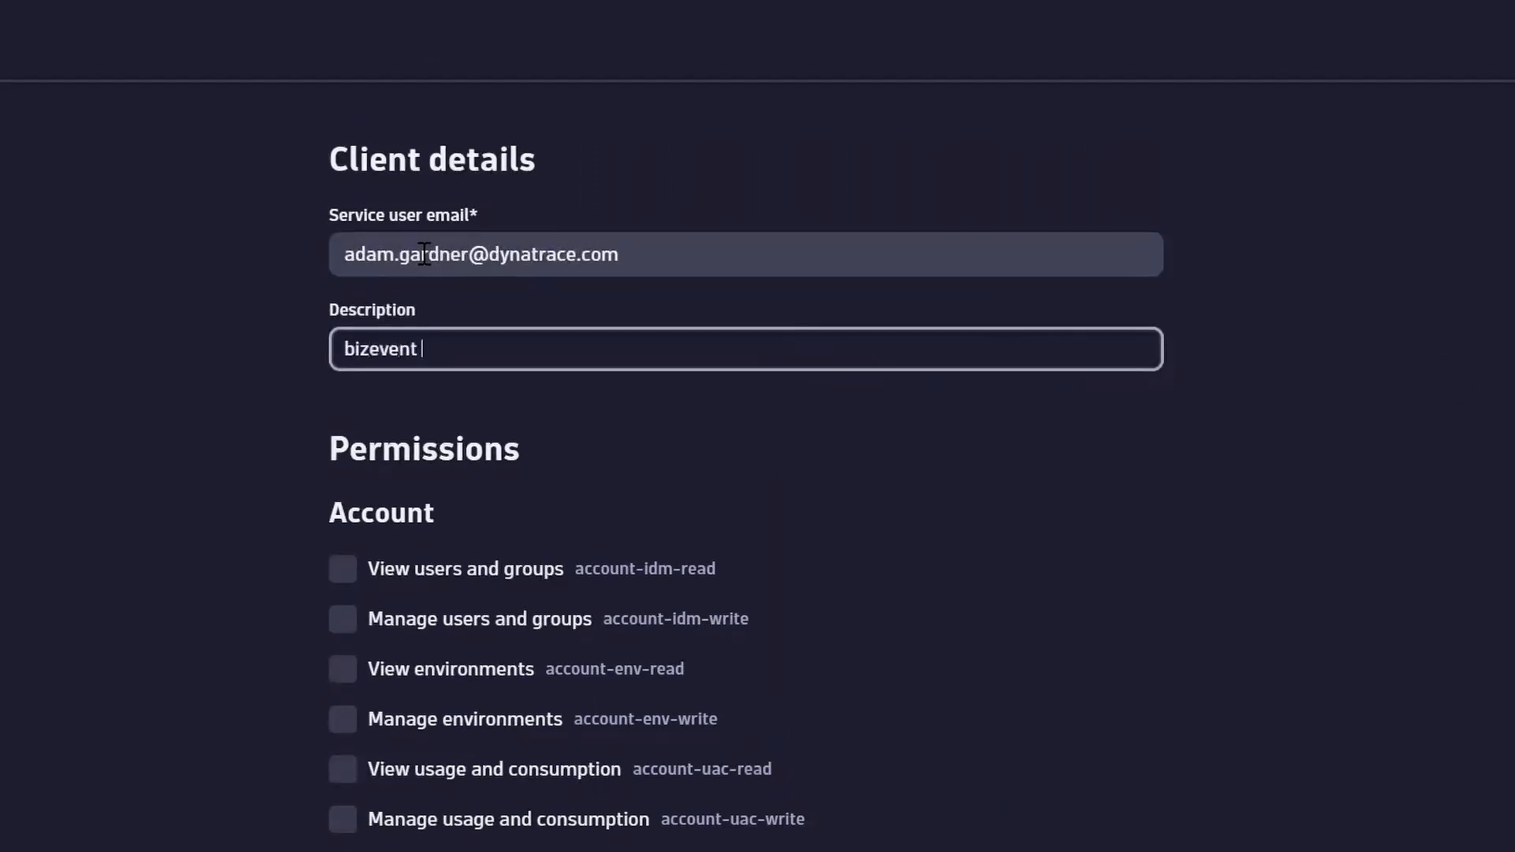
{"action": "type", "text": "client for adam"}
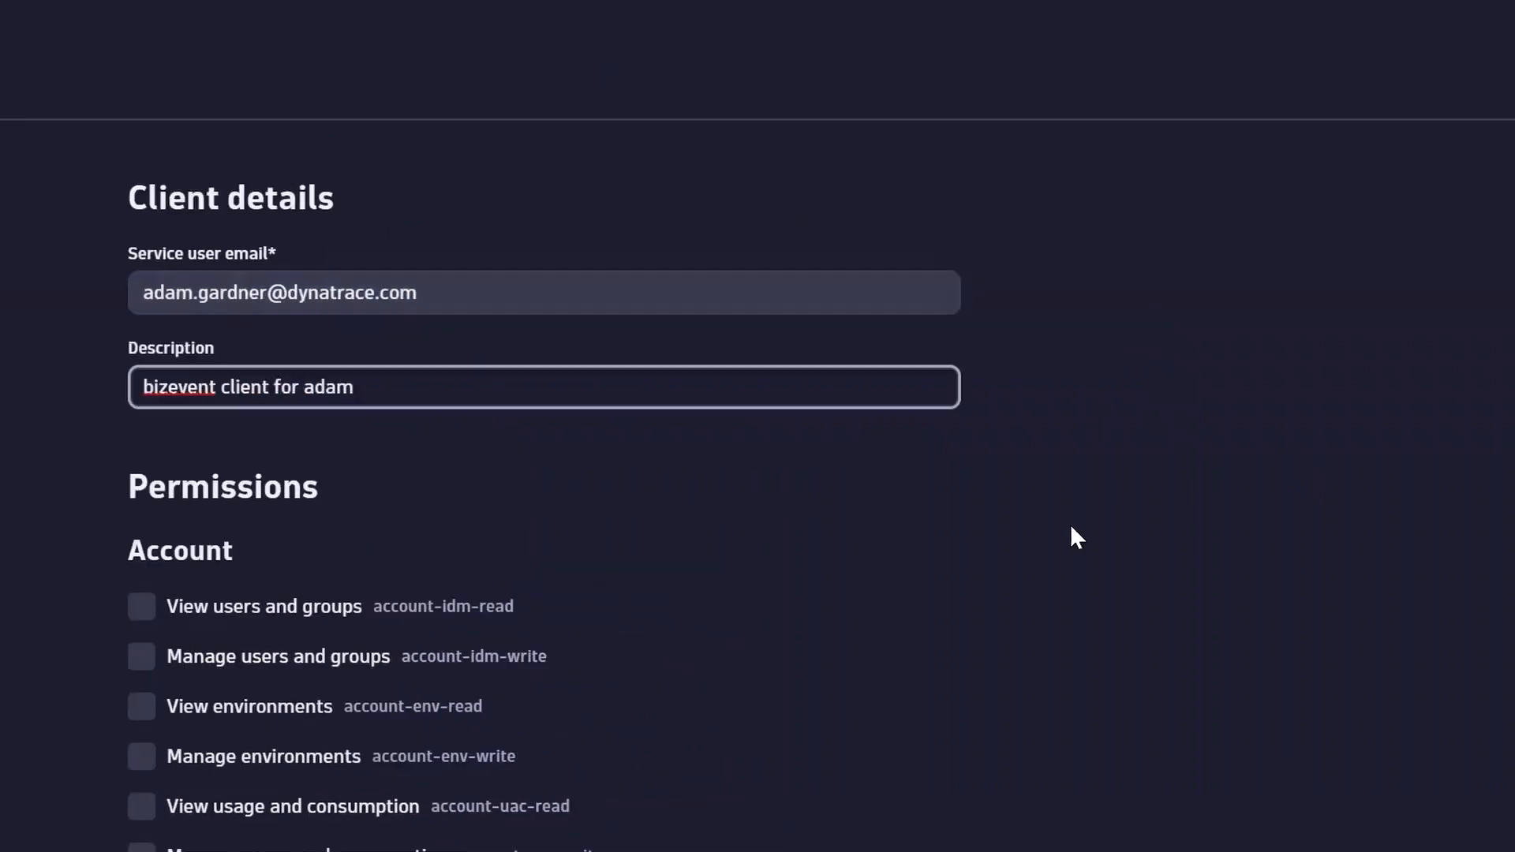
{"action": "scroll", "scroll_direction": "down", "scroll_amount": 3}
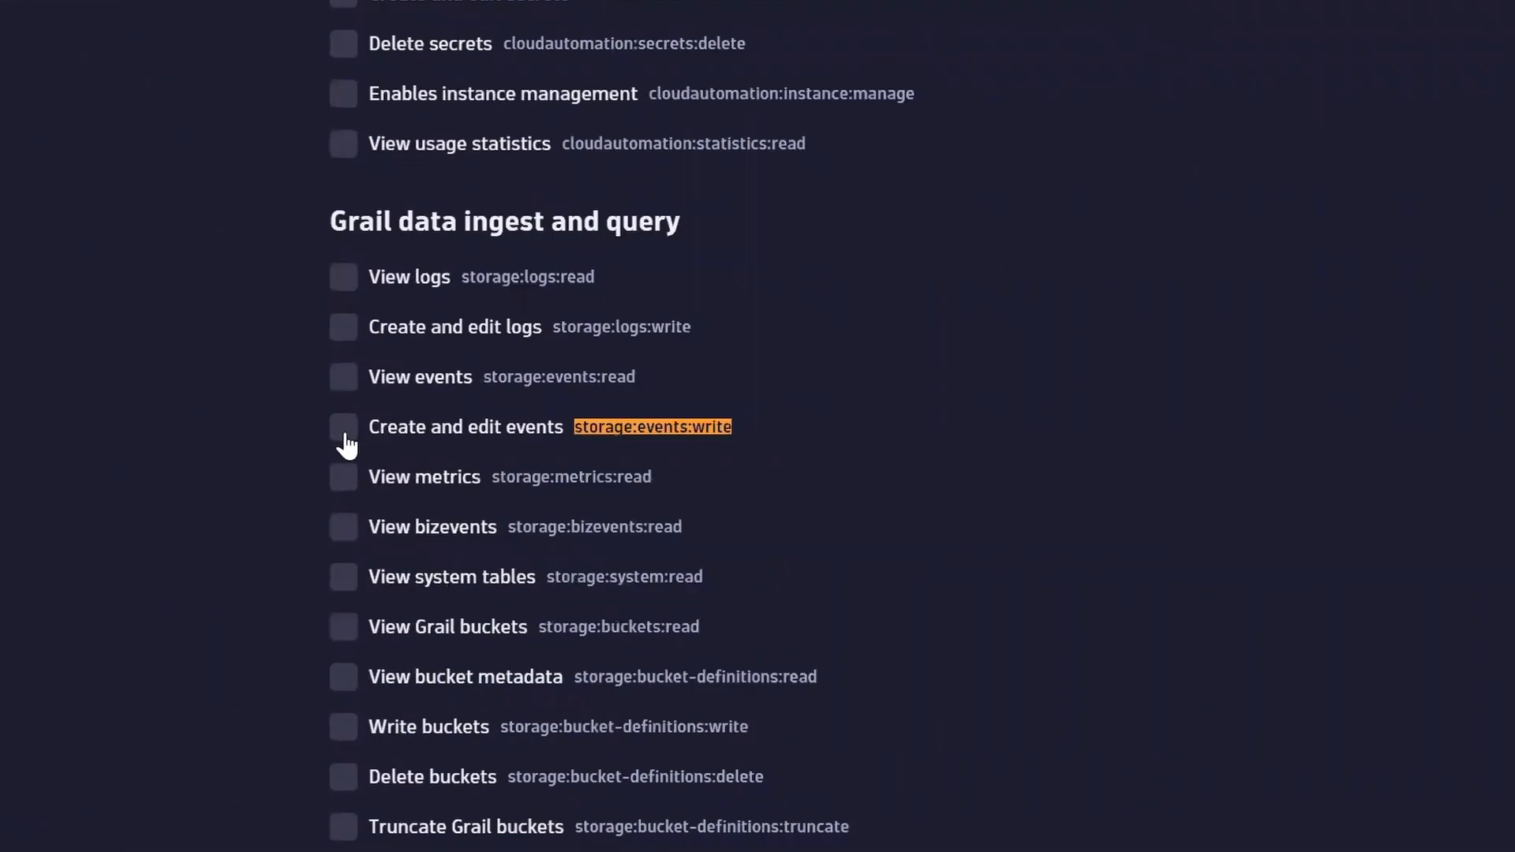
- Tick Create and edit events (storage:events:write) and create the client to reveal its ID and secret
{"action": "left_click", "coordinate": [341, 426]}
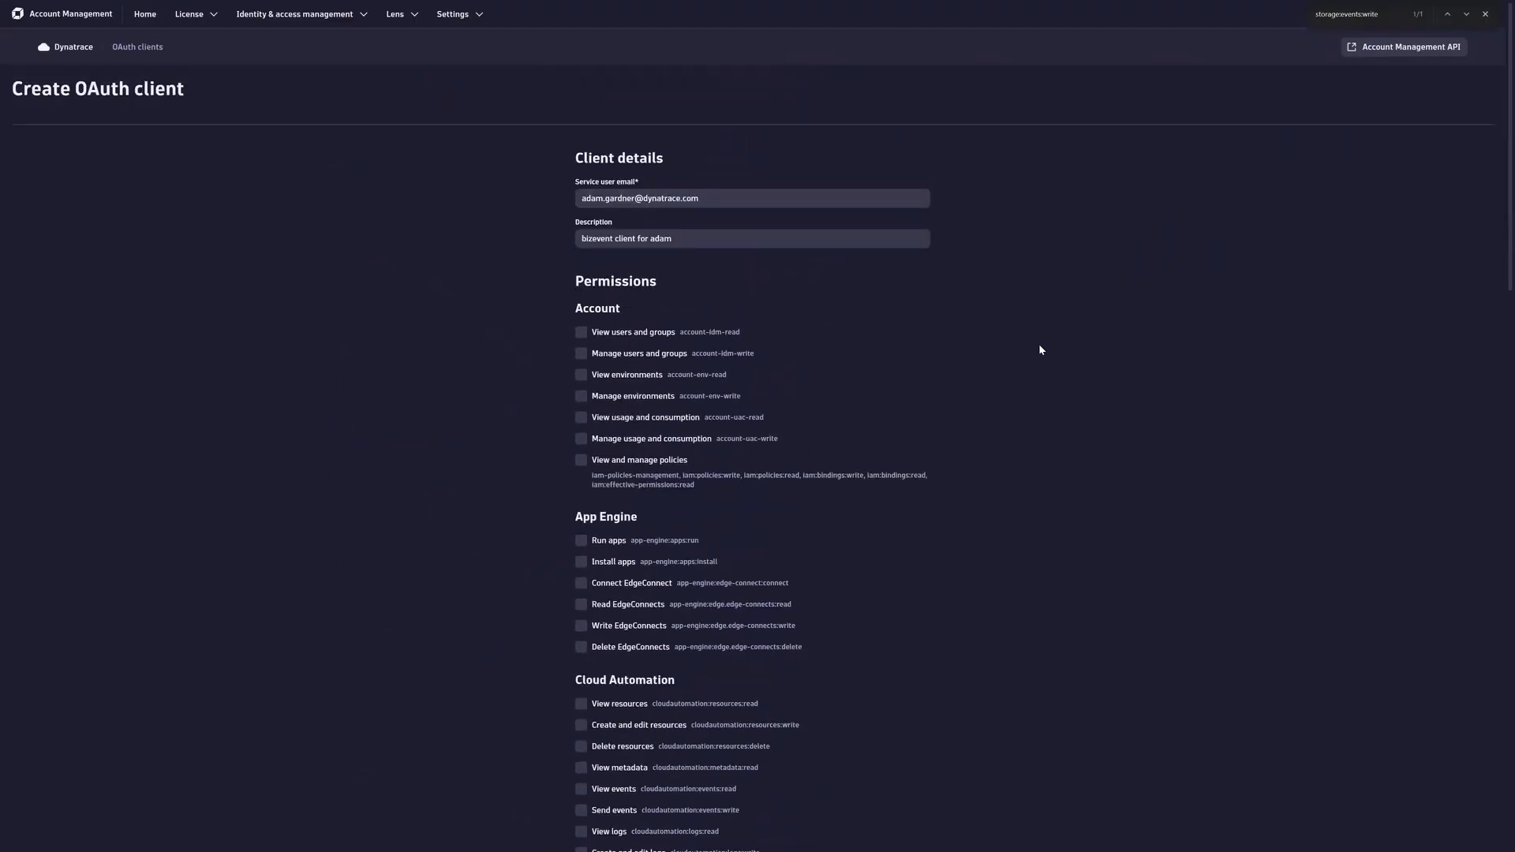
{"action": "scroll", "scroll_direction": "down", "scroll_amount": 3}
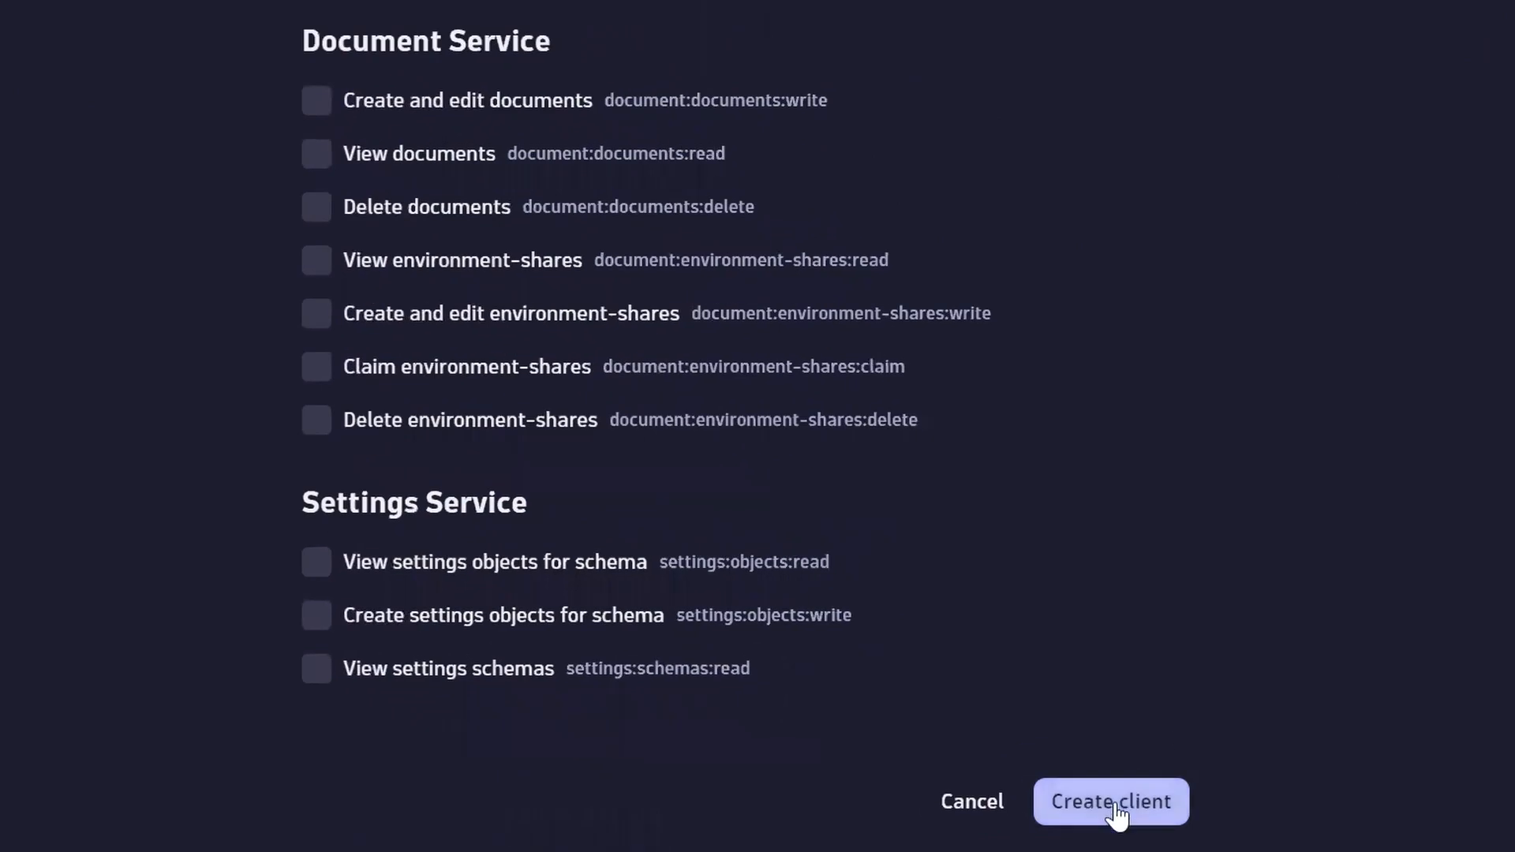
{"action": "left_click", "coordinate": [1110, 801]}
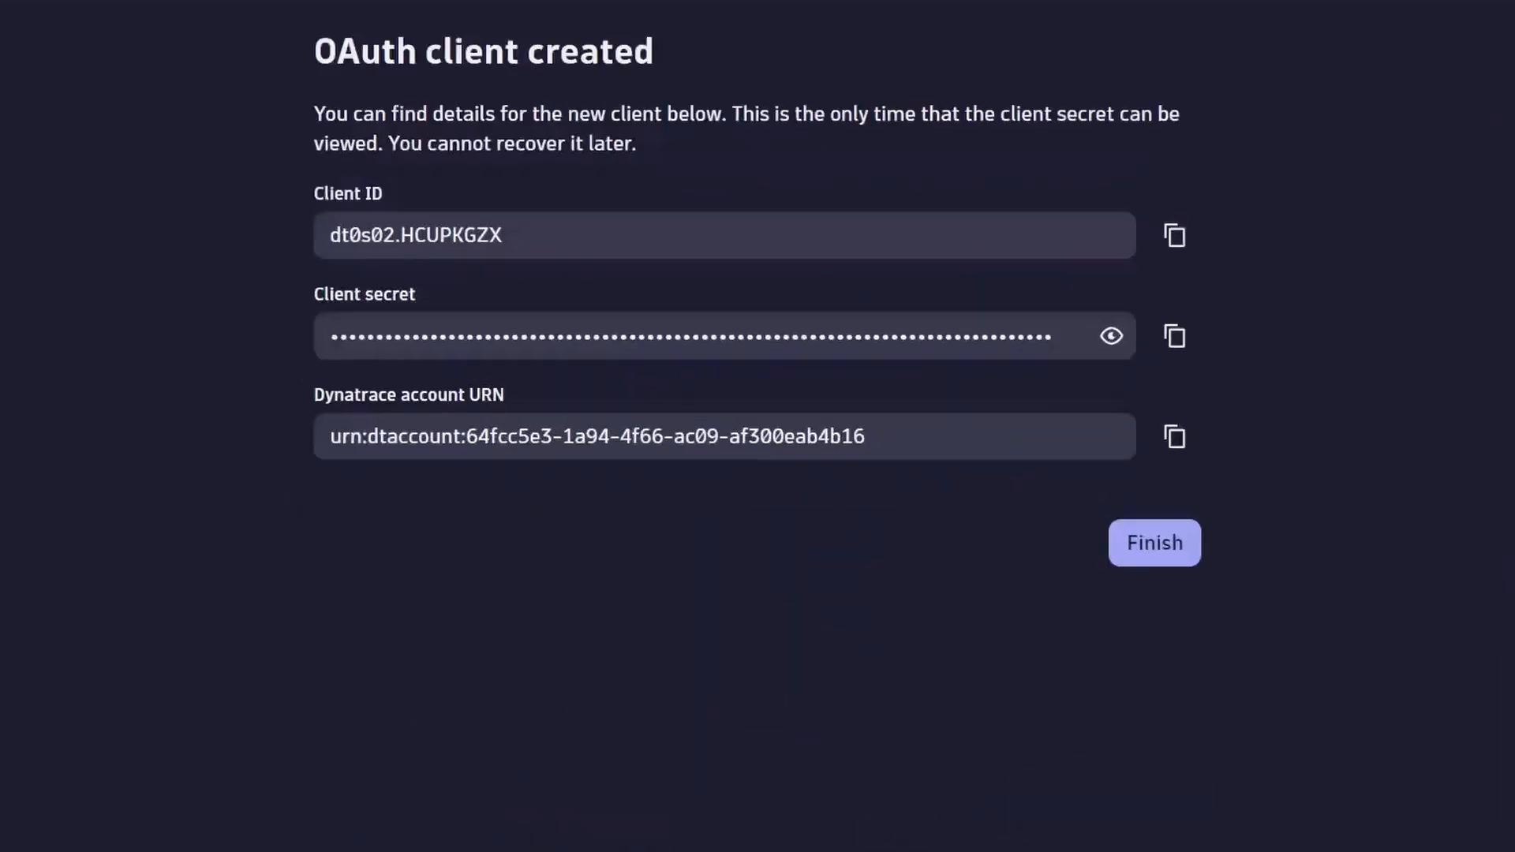